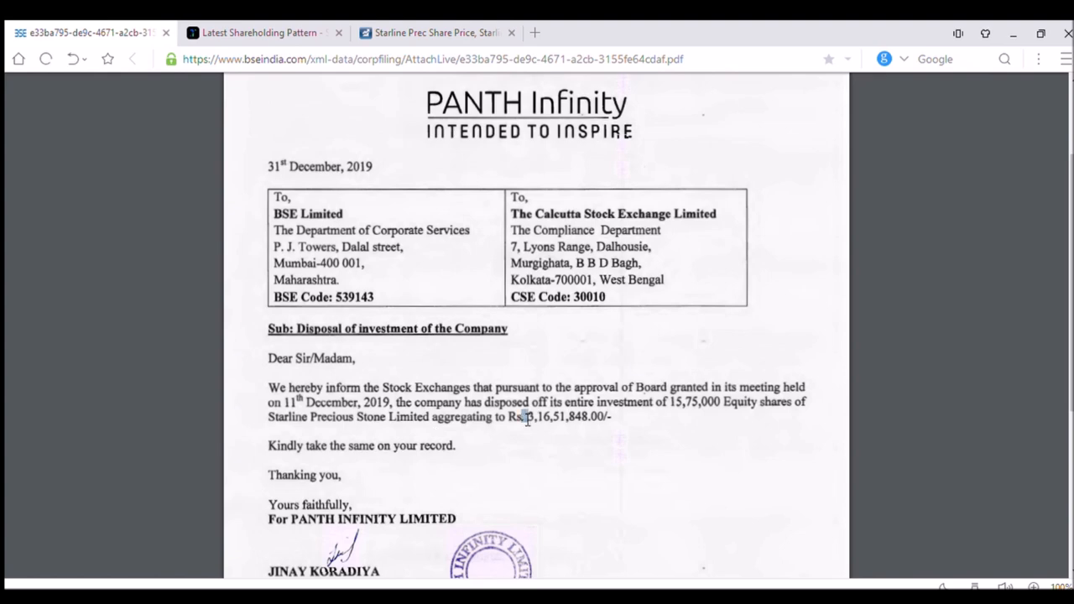
# - Highlight the 15,75,000 disposed shares, then view Starline's Sep 2019 shareholding showing Synergy Bizcon's 7.29%
pyautogui.moveTo(525, 417); pyautogui.dragTo(613, 417)
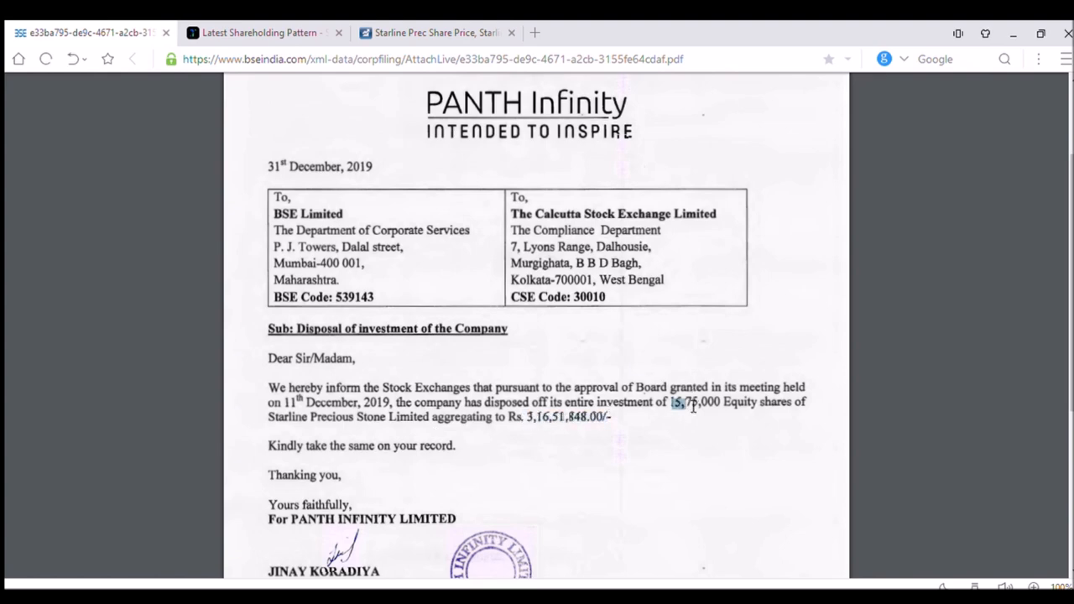
pyautogui.moveTo(672, 401); pyautogui.dragTo(723, 402)
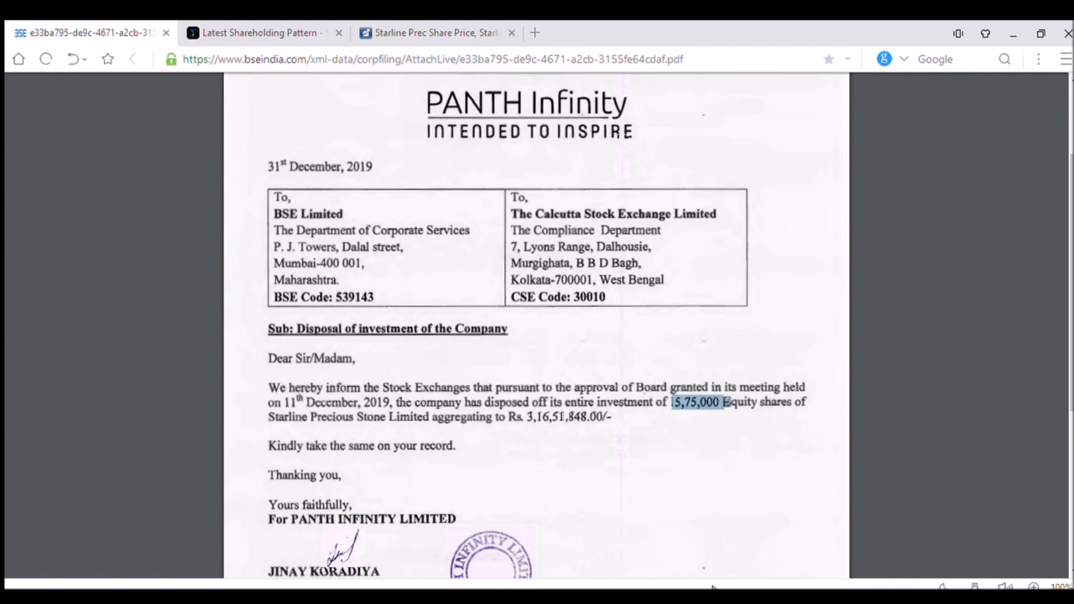
pyautogui.moveTo(762, 456)
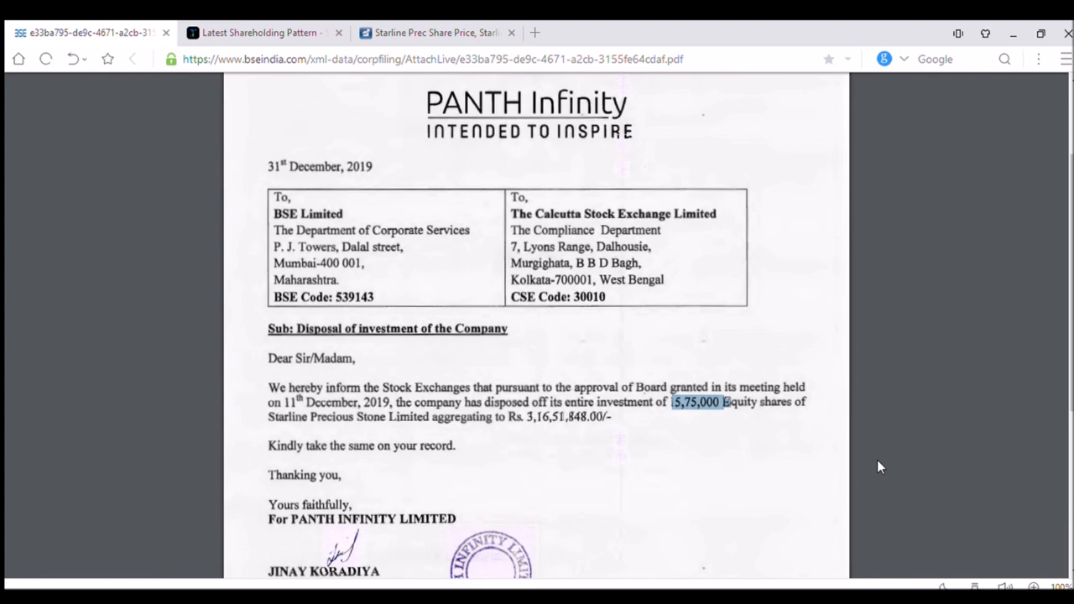
pyautogui.moveTo(995, 365)
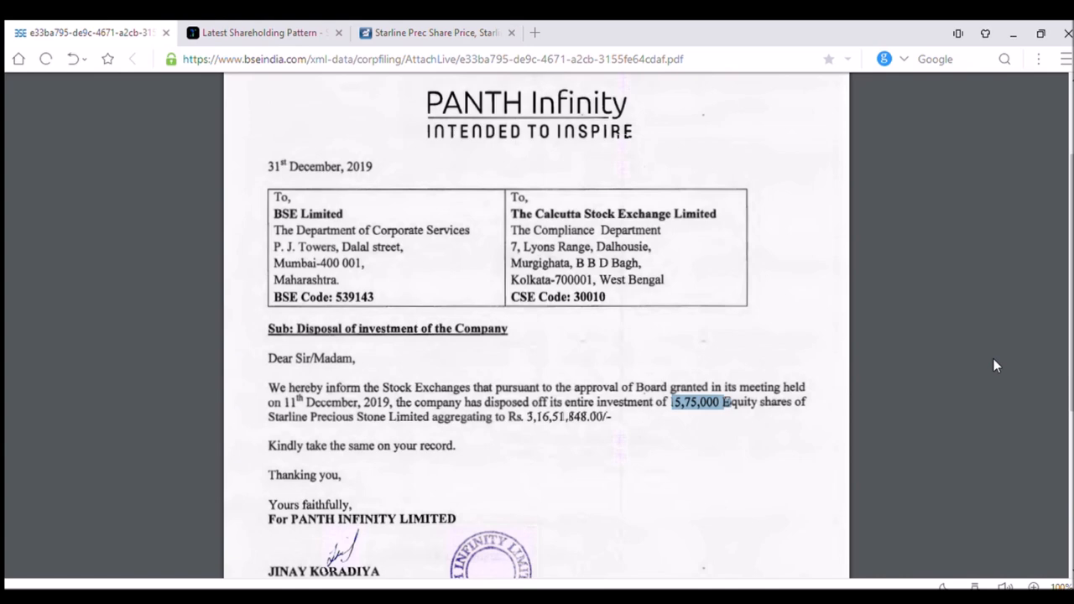
pyautogui.moveTo(1005, 515)
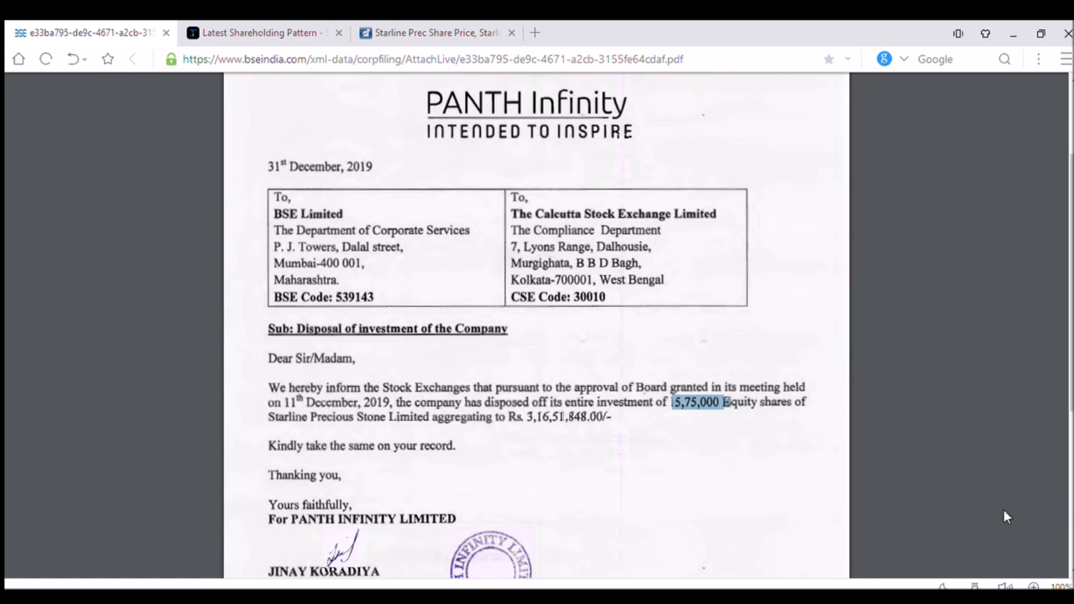
pyautogui.moveTo(937, 119)
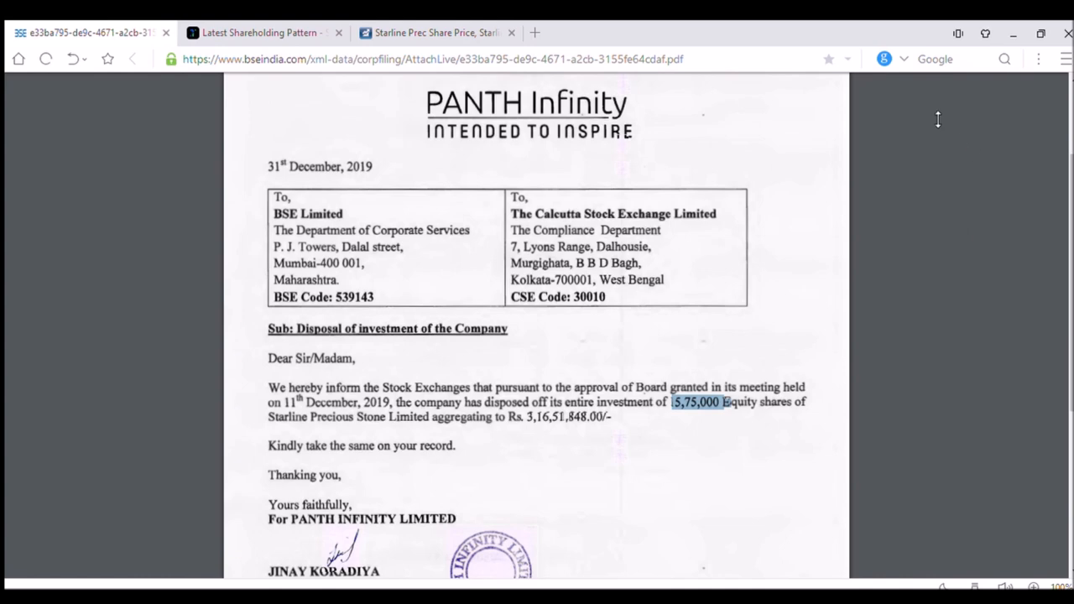
pyautogui.moveTo(936, 126)
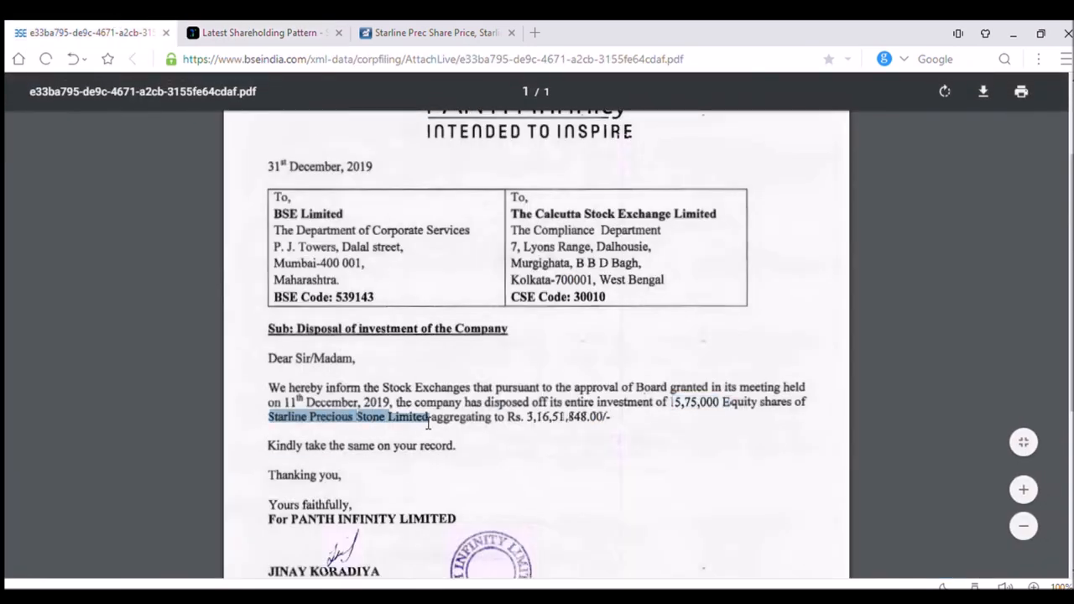
pyautogui.click(260, 32)
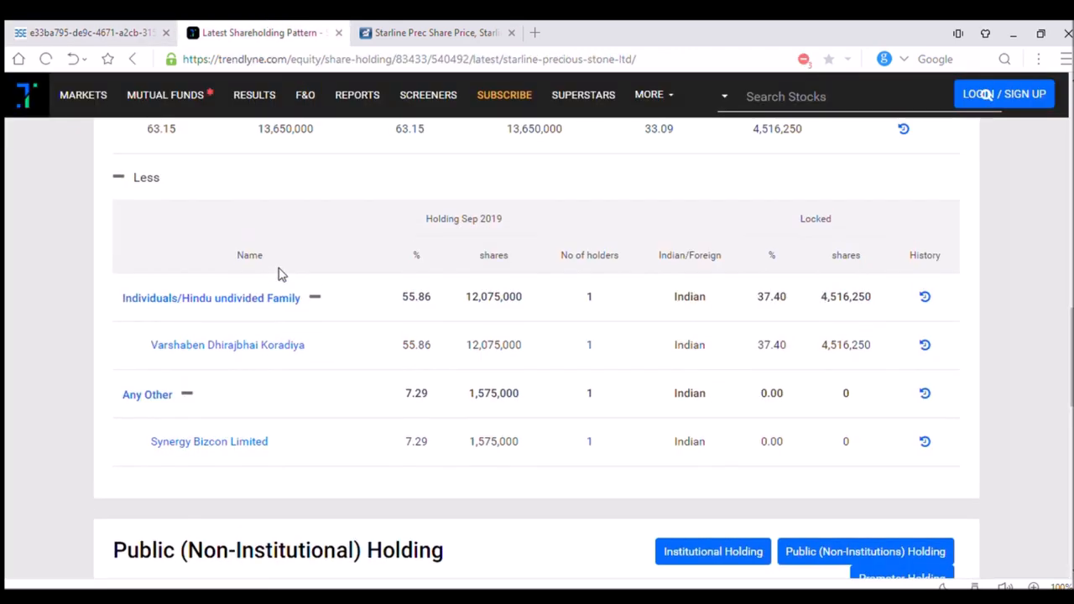
pyautogui.scroll(3)
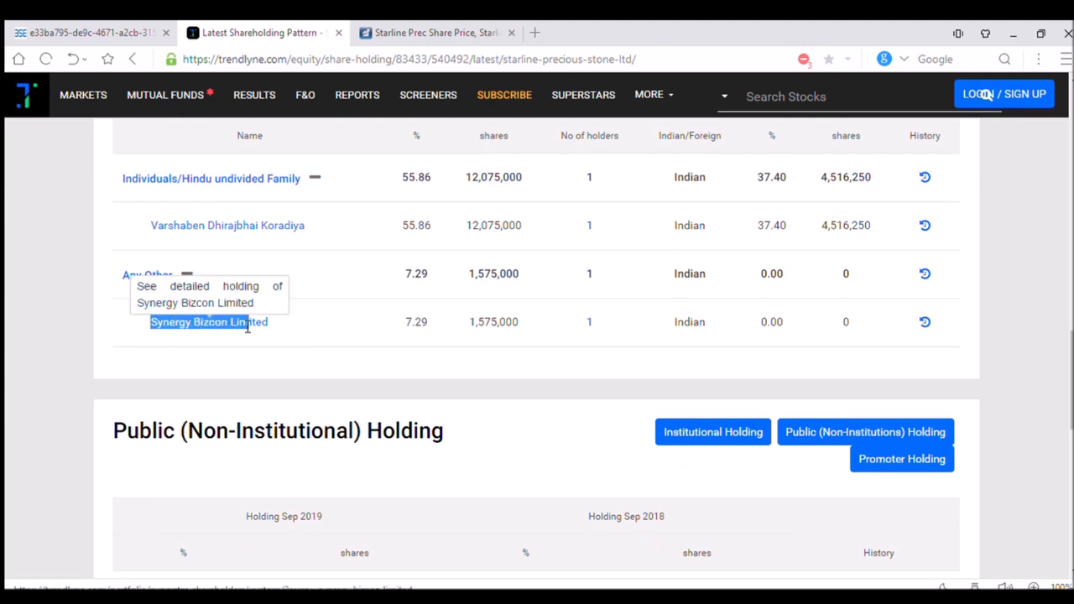
pyautogui.moveTo(271, 337)
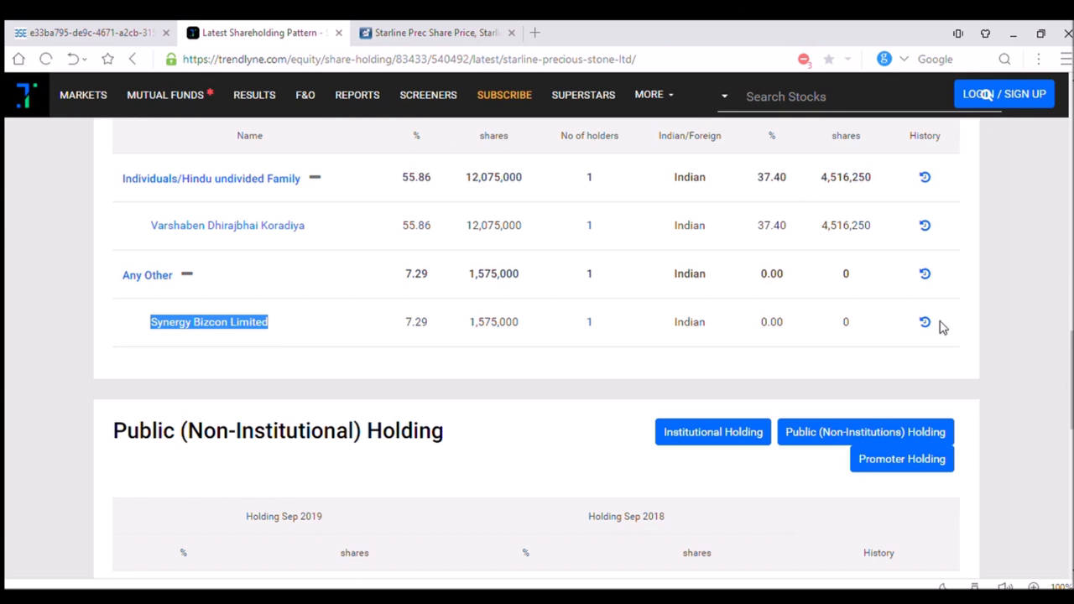
pyautogui.click(925, 321)
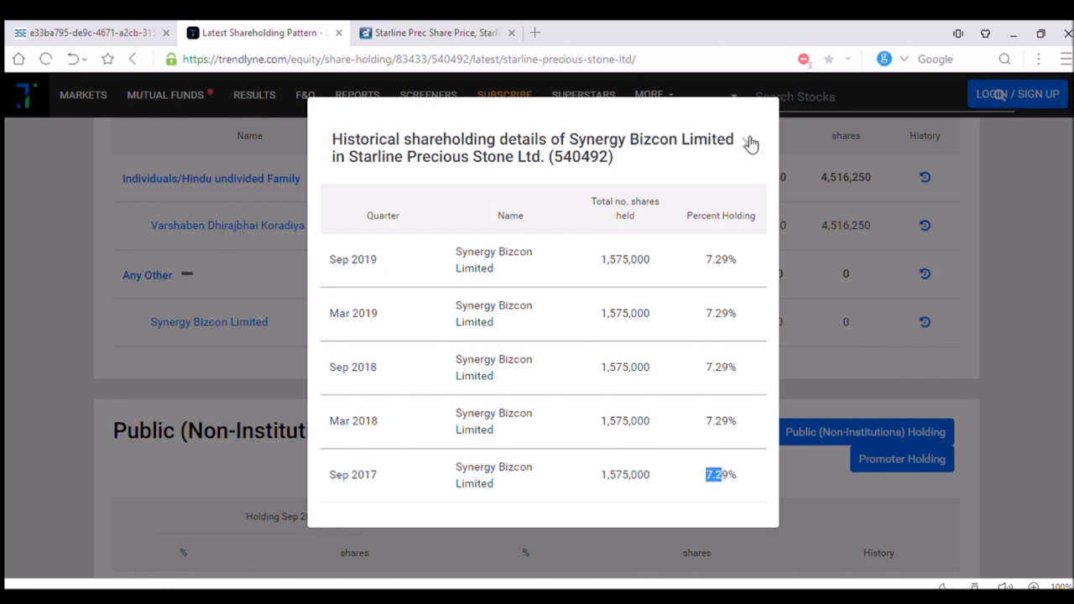
pyautogui.click(750, 143)
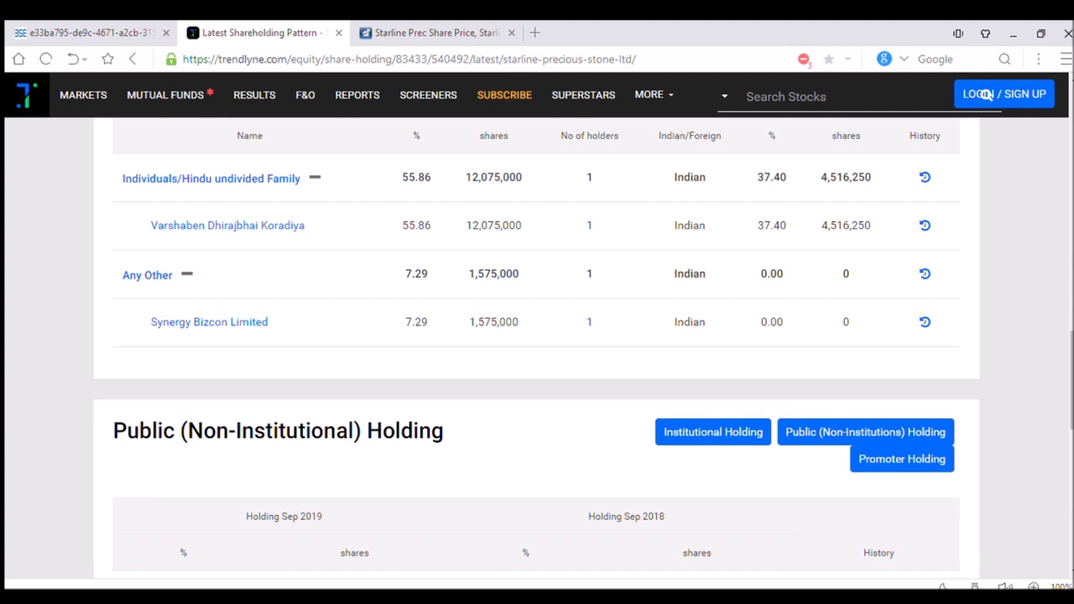
pyautogui.moveTo(782, 425)
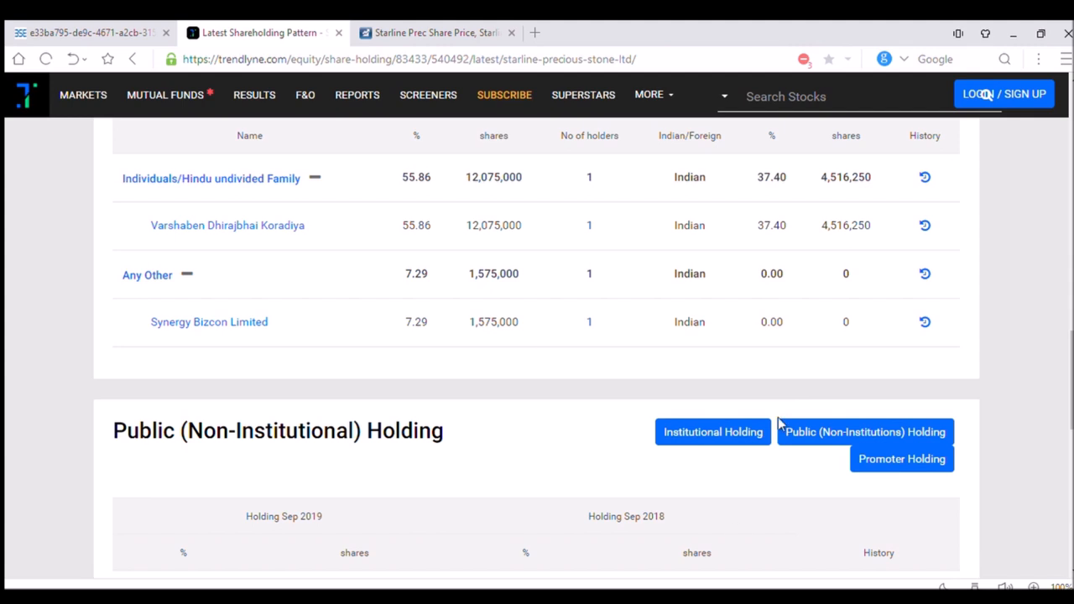
pyautogui.moveTo(986, 443)
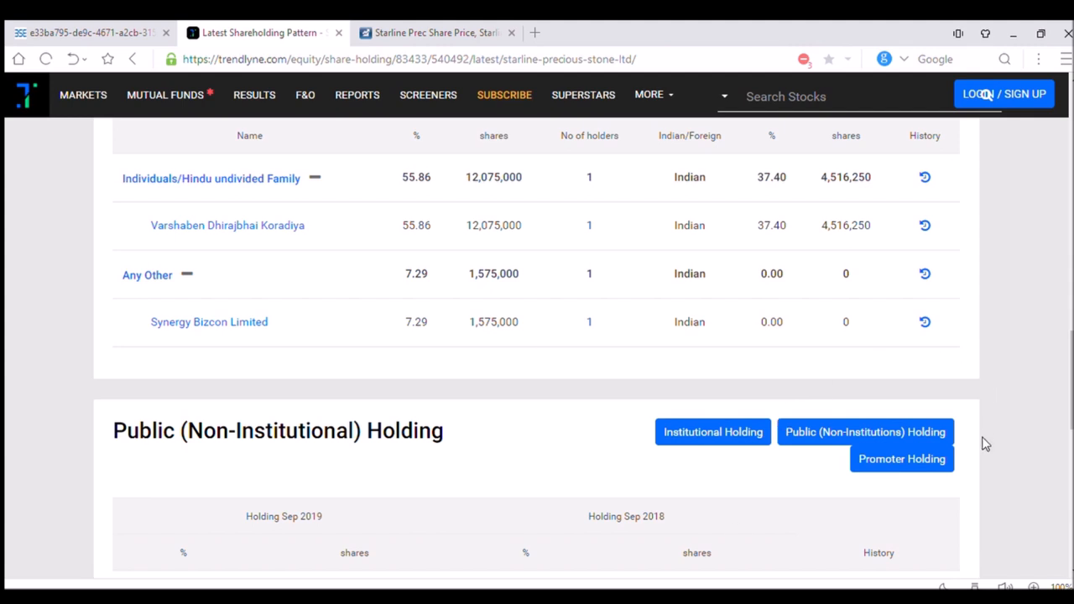
pyautogui.moveTo(853, 432)
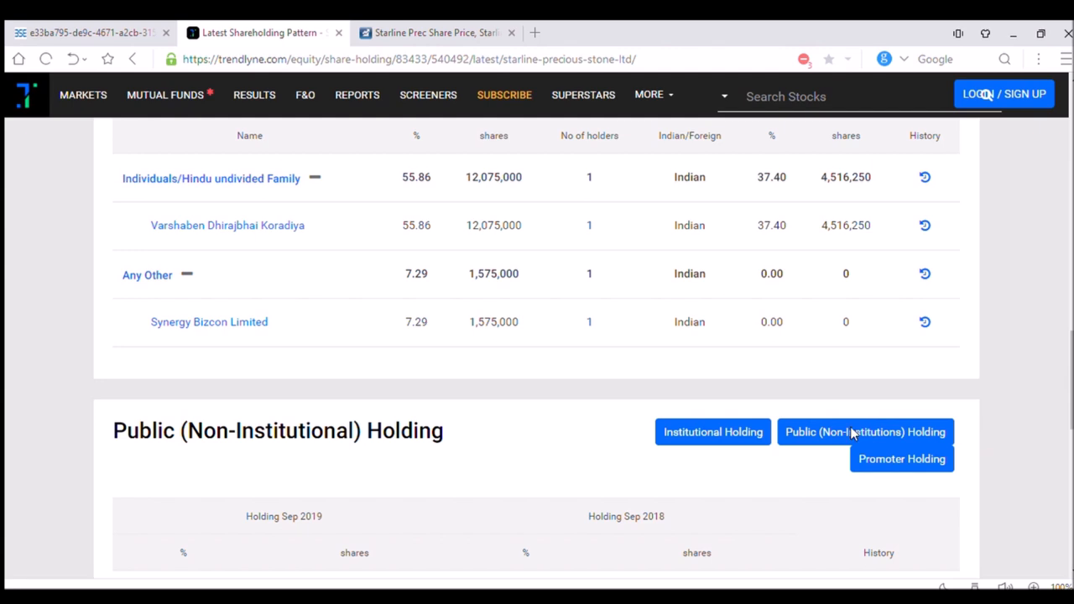
pyautogui.moveTo(968, 515)
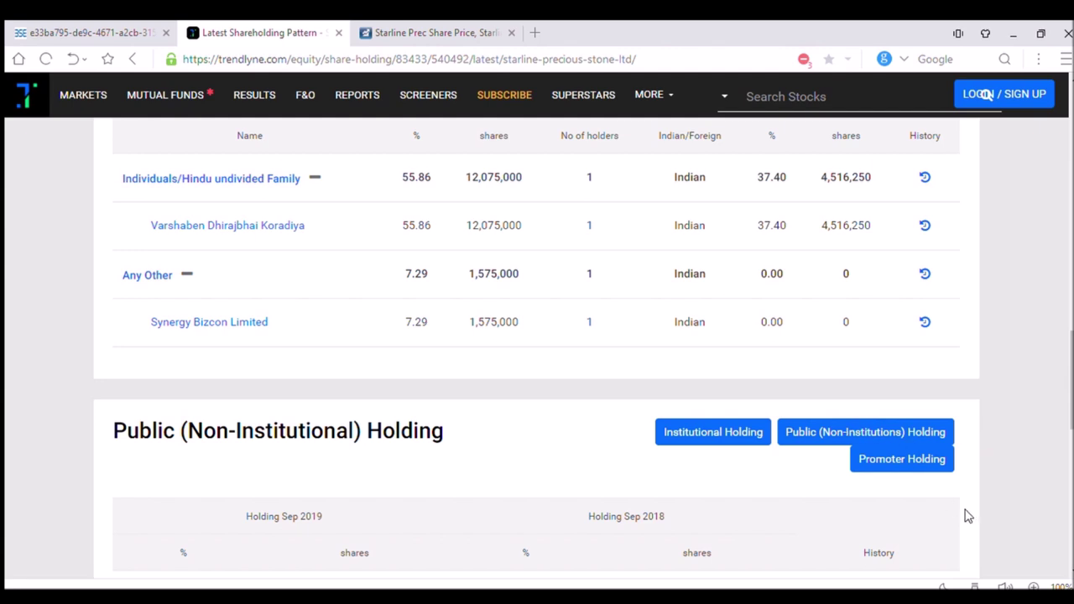
pyautogui.moveTo(992, 413)
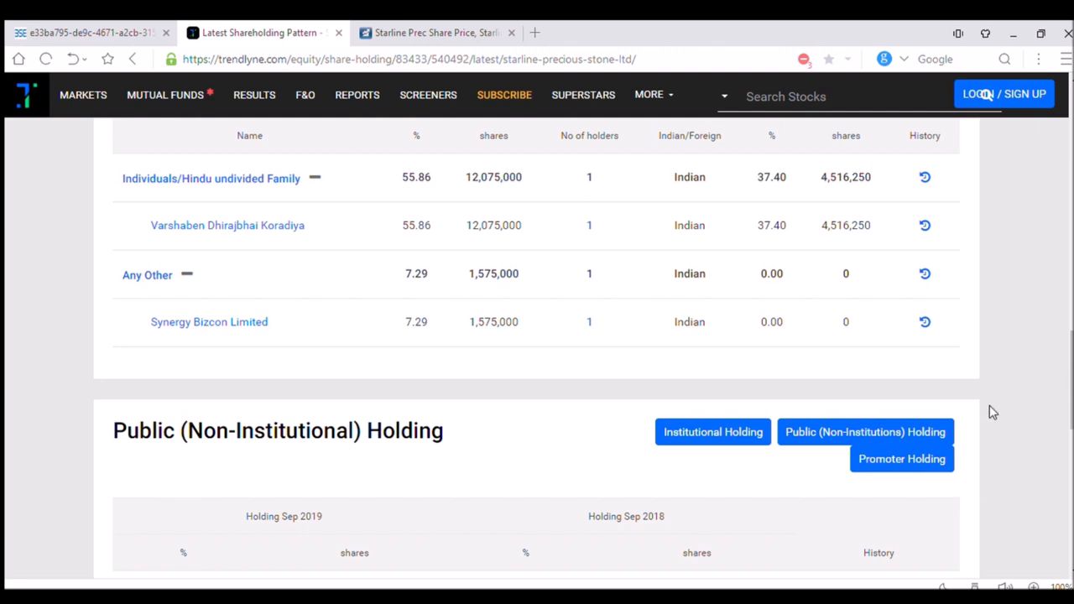
pyautogui.moveTo(822, 472)
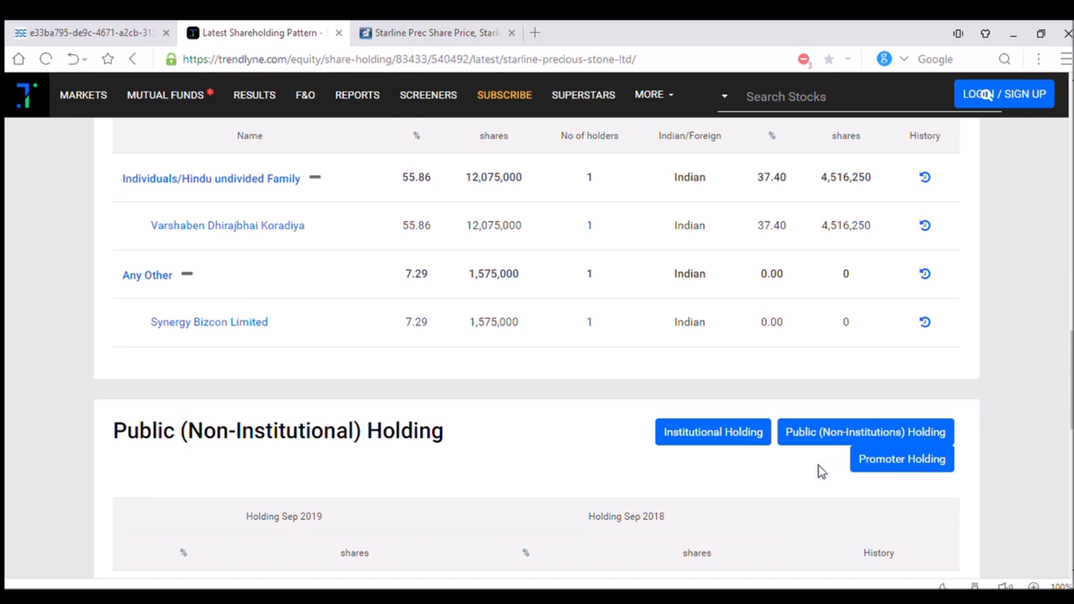
pyautogui.moveTo(834, 410)
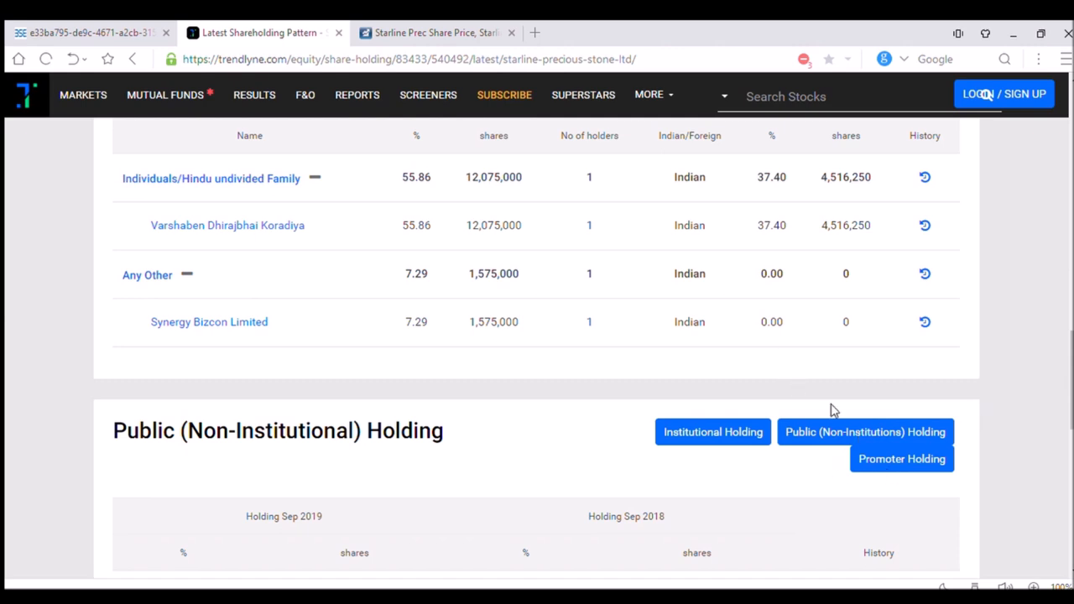
pyautogui.moveTo(892, 508)
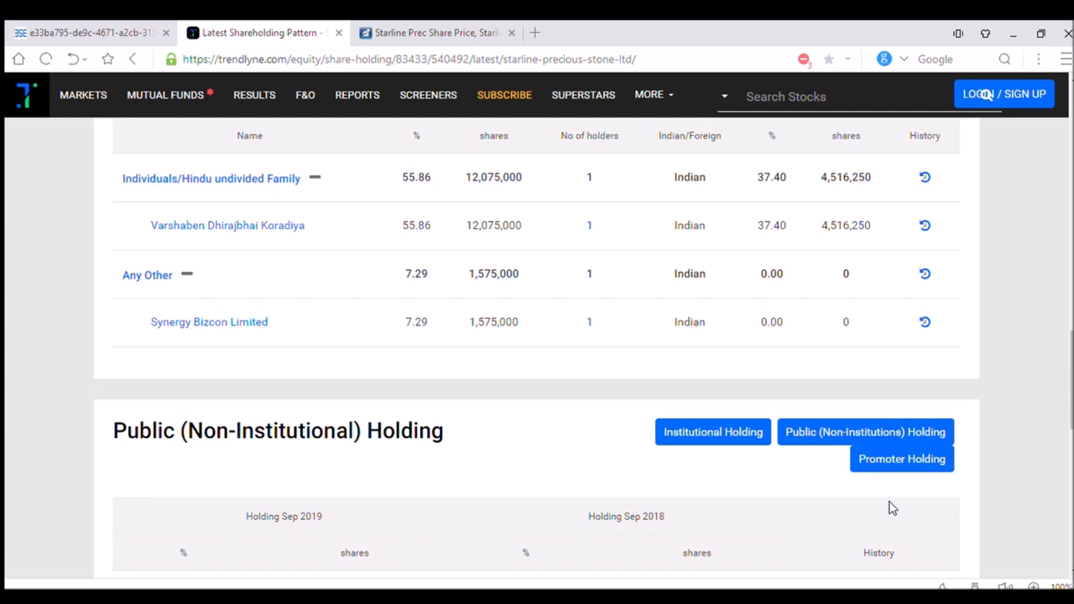
pyautogui.moveTo(935, 261)
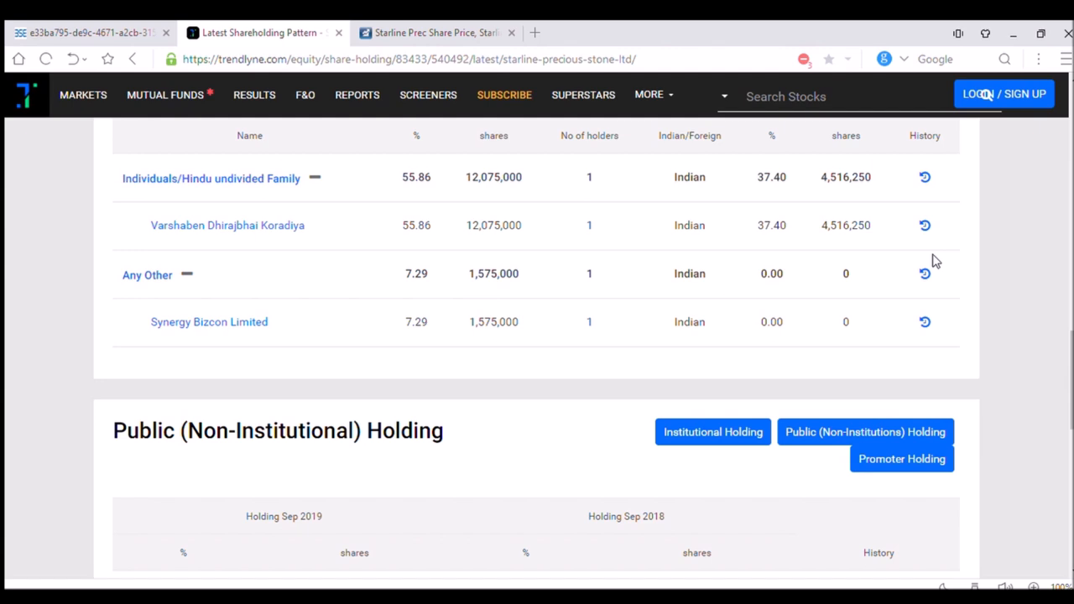
pyautogui.moveTo(860, 224)
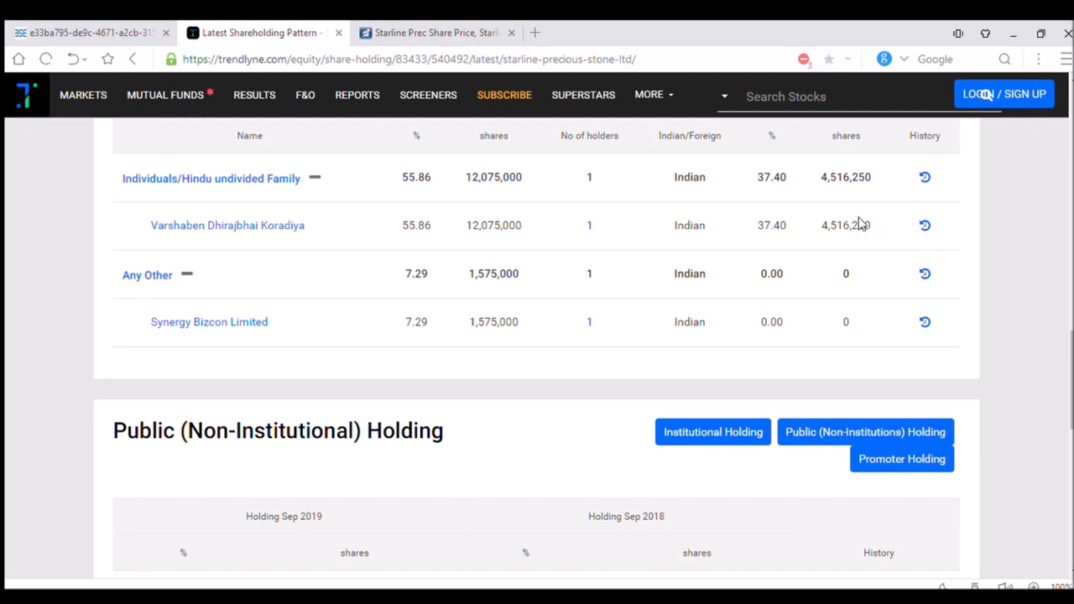
pyautogui.moveTo(867, 207)
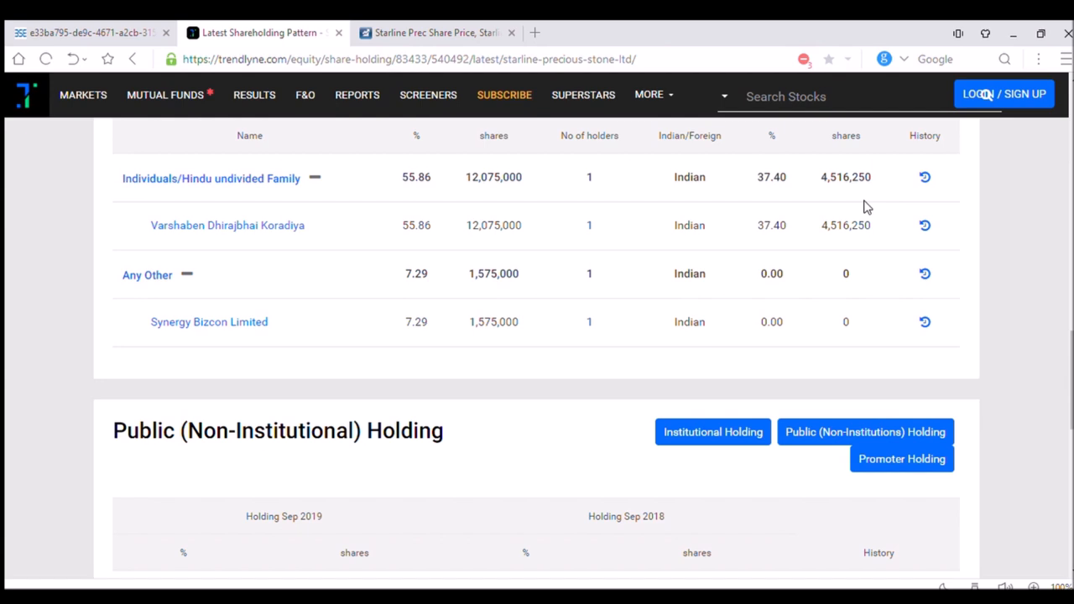
pyautogui.moveTo(776, 347)
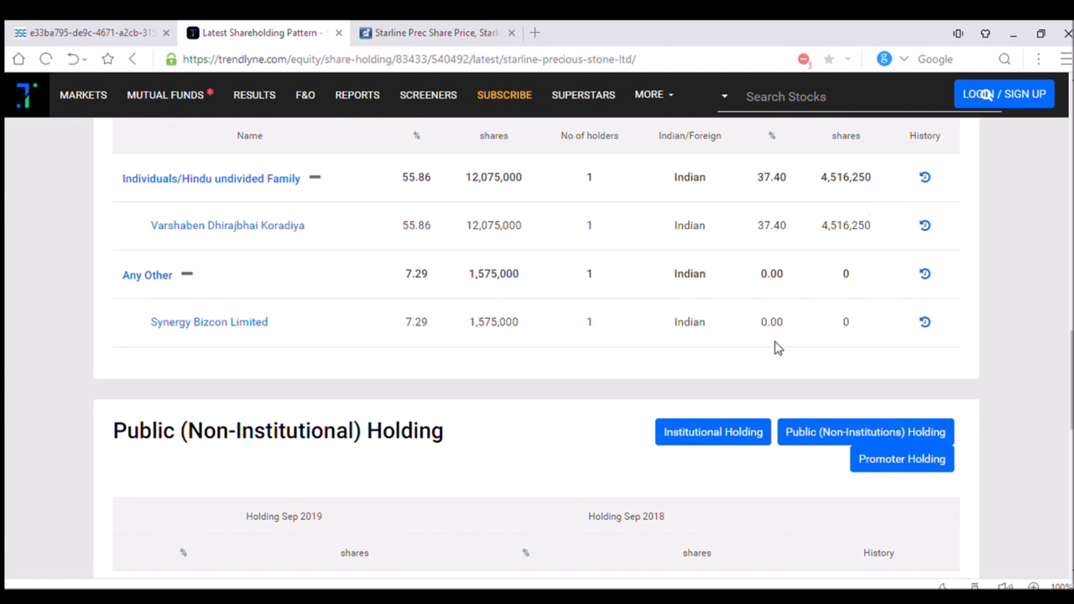
pyautogui.moveTo(872, 267)
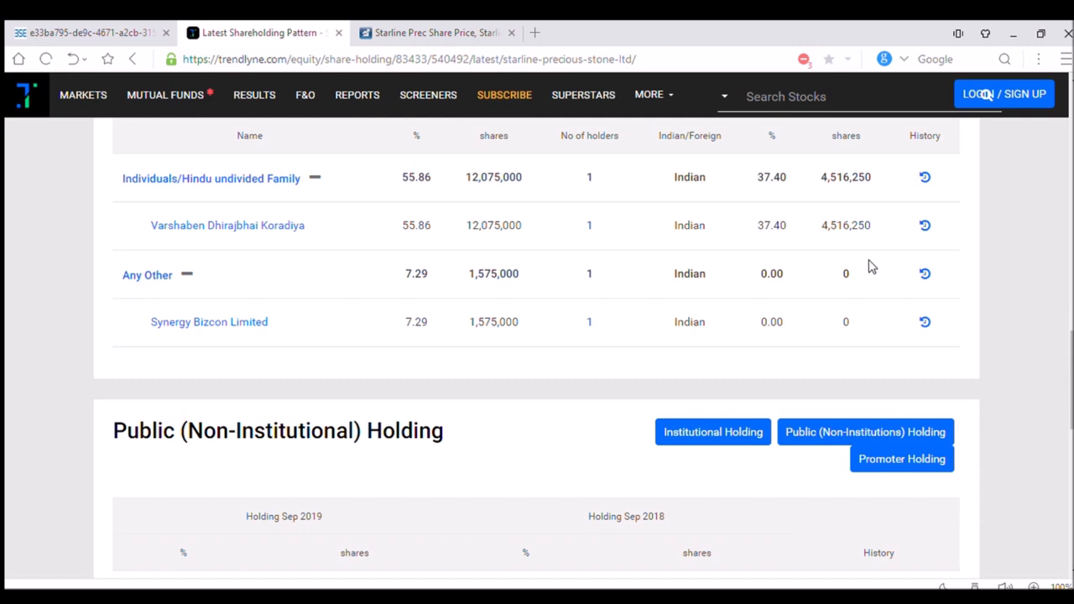
pyautogui.moveTo(980, 94)
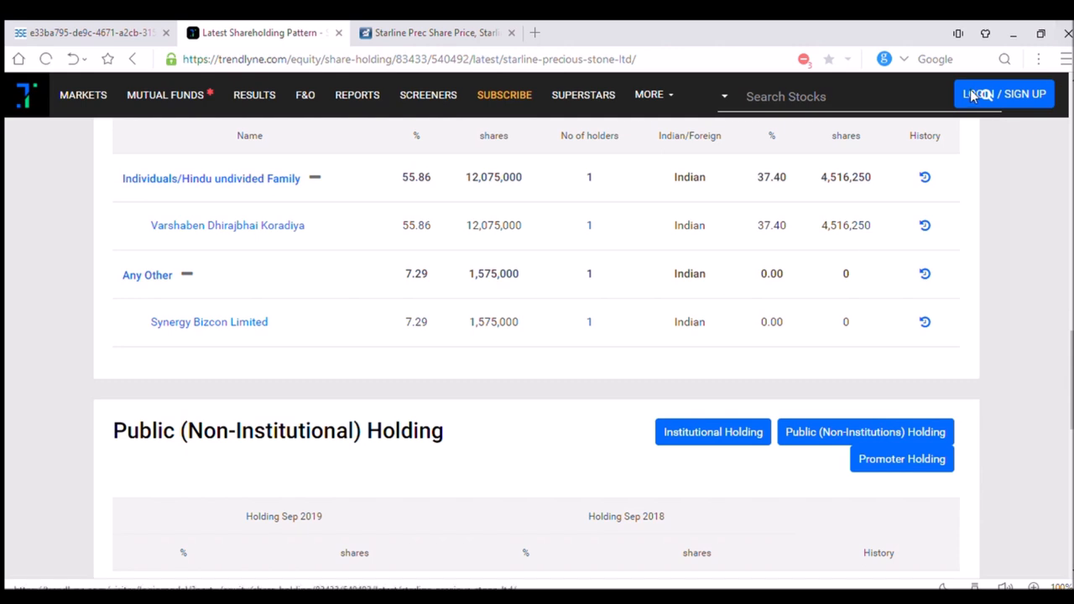